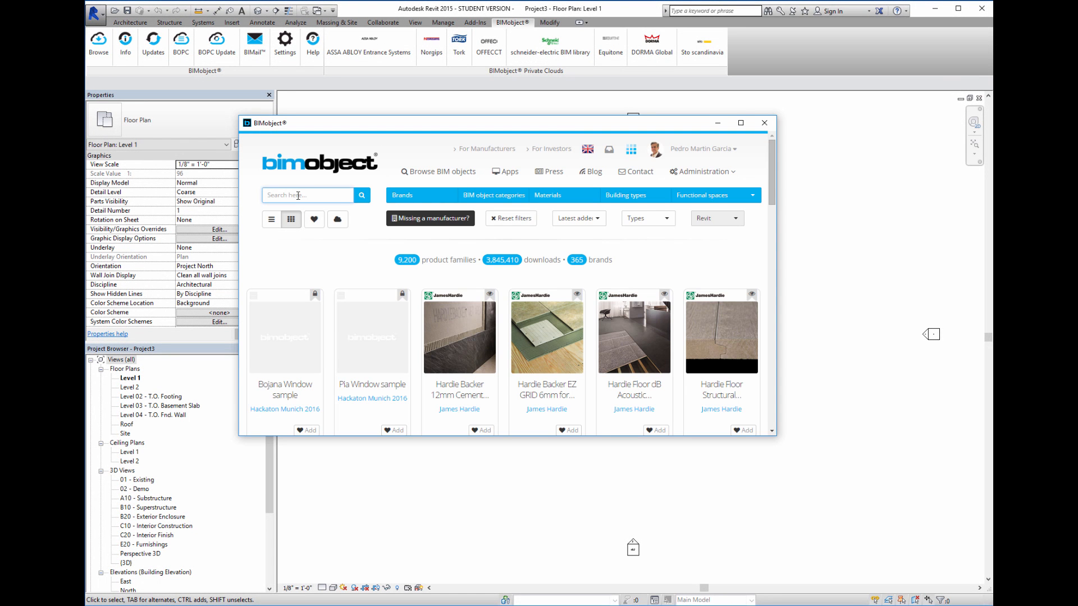
# Search the BIMobject catalogue for 'alucoil' and browse the product's download list
pyautogui.write('alucoil')
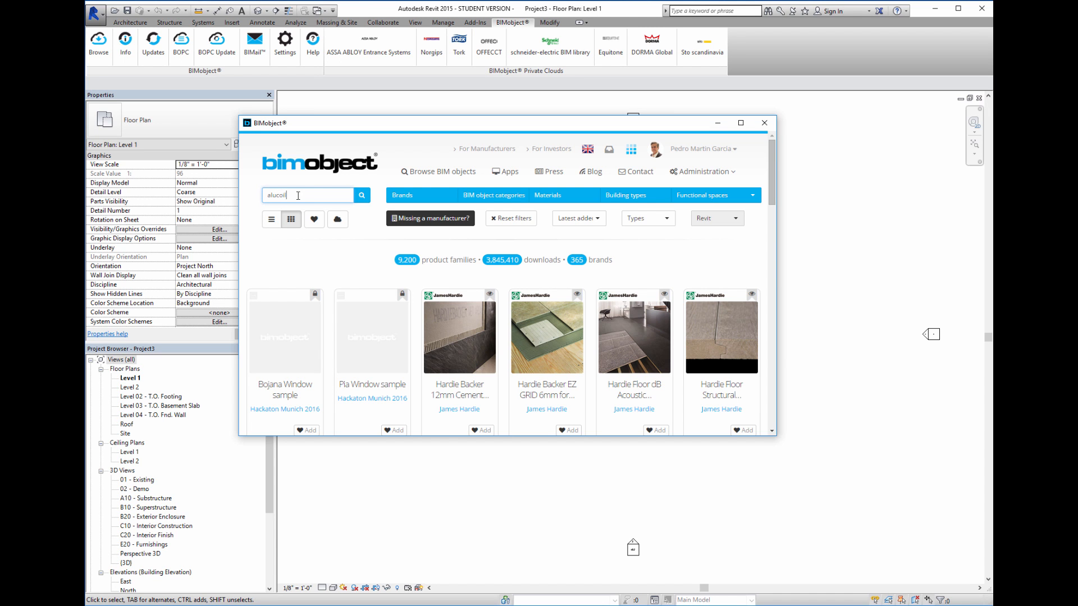
pyautogui.click(361, 195)
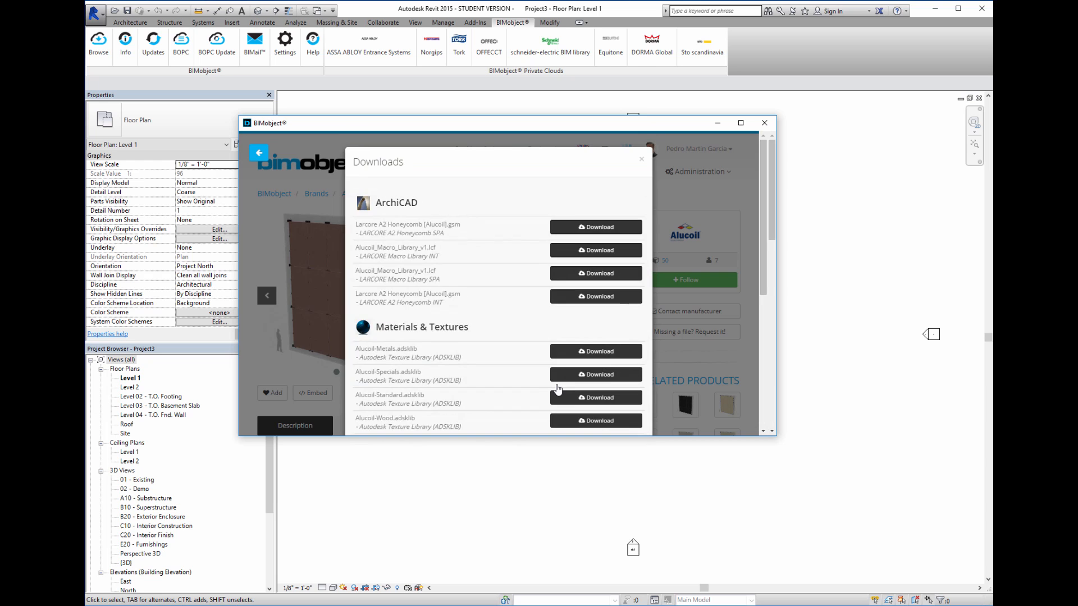
pyautogui.scroll(-3)
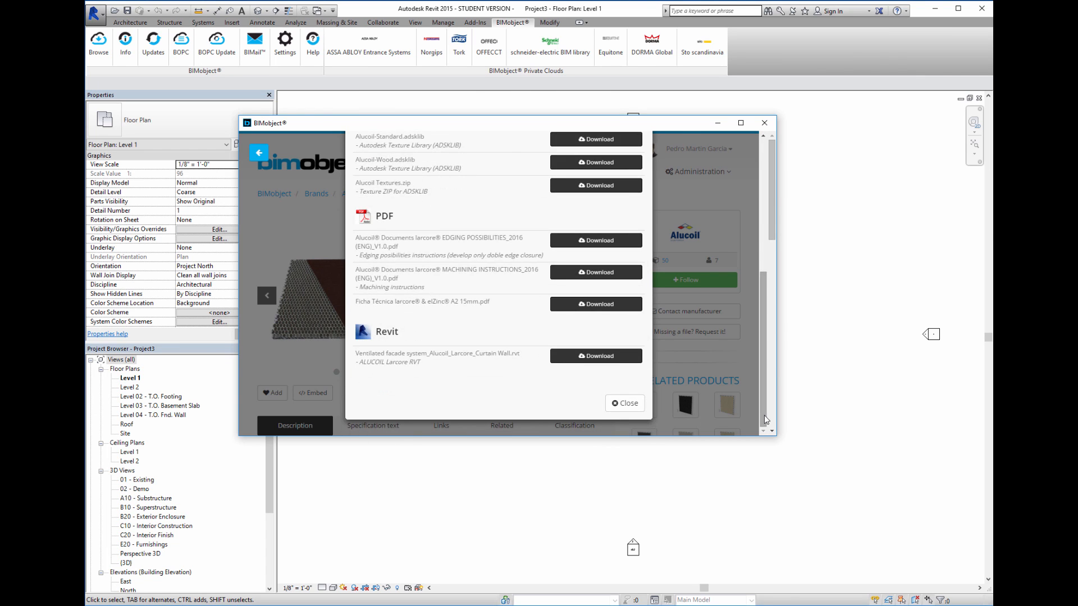
# Download the Revit ventilated facade file, show it in 3D and select a single Larcore panel
pyautogui.click(595, 356)
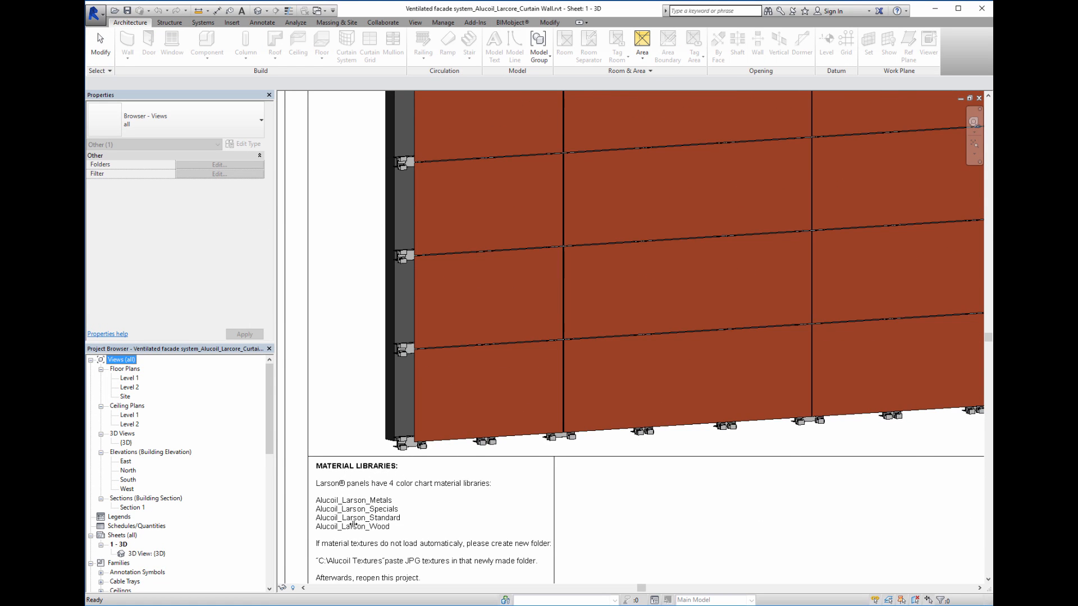
pyautogui.doubleClick(119, 442)
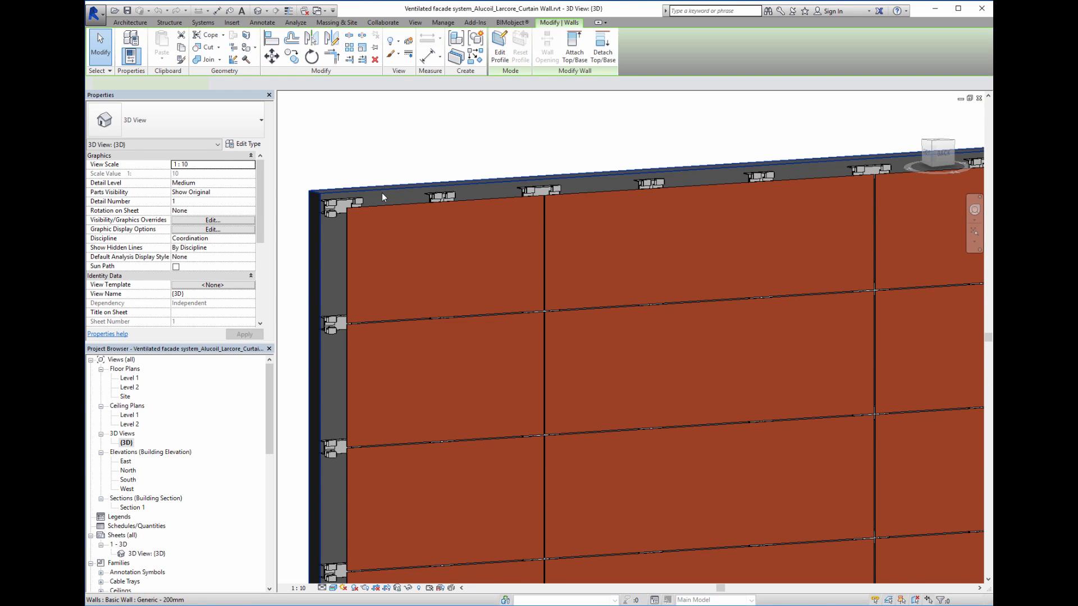
pyautogui.click(625, 233)
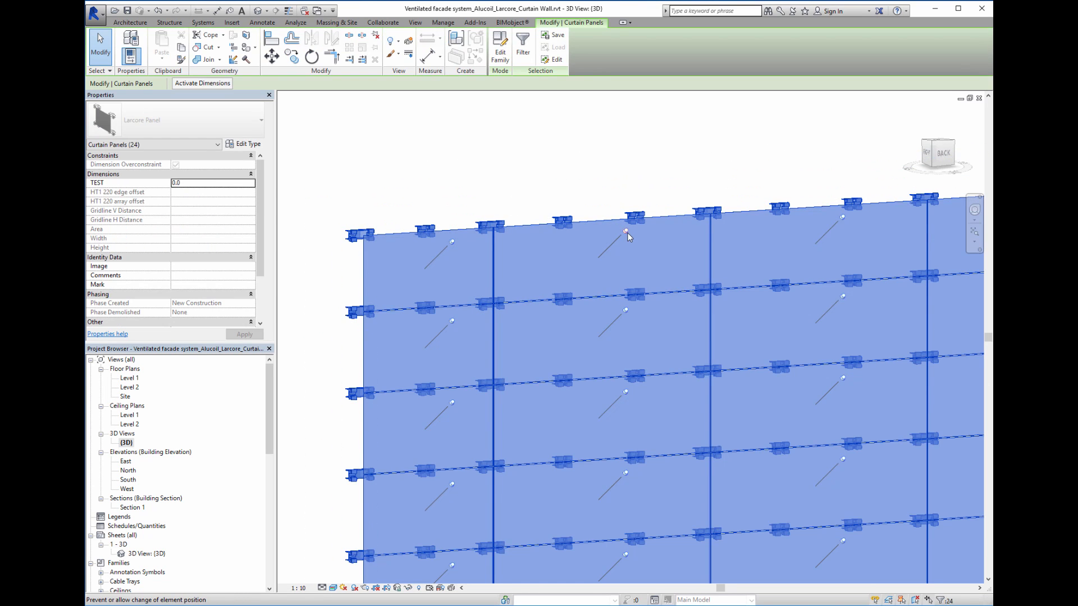
pyautogui.click(624, 232)
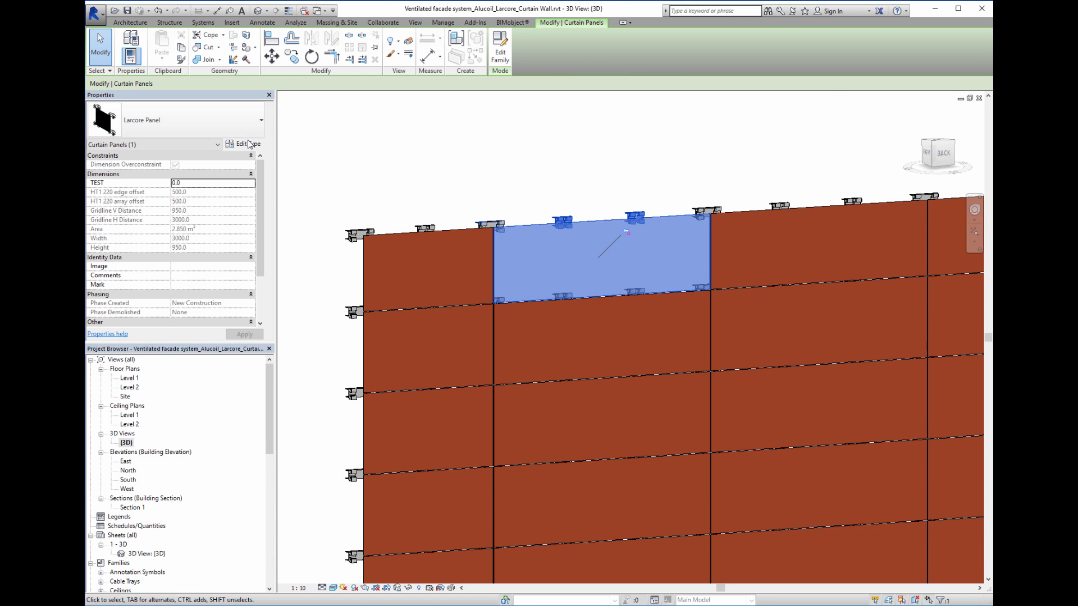
# In the Larcore panel type, set Panel Material to Alucoil Stainless_Steel_WF30_Brushed
pyautogui.click(243, 144)
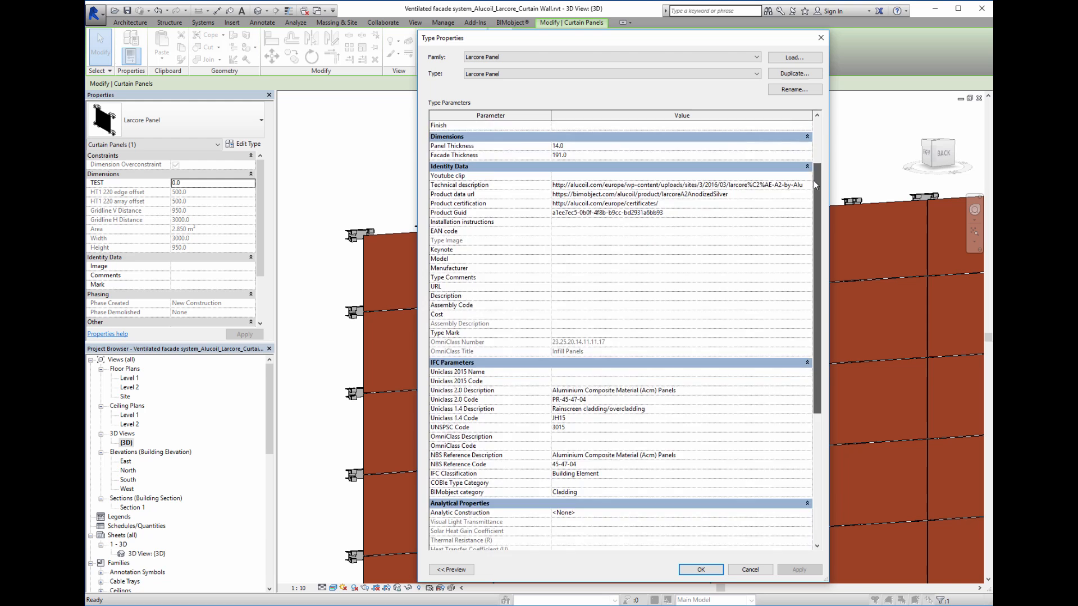
pyautogui.scroll(-3)
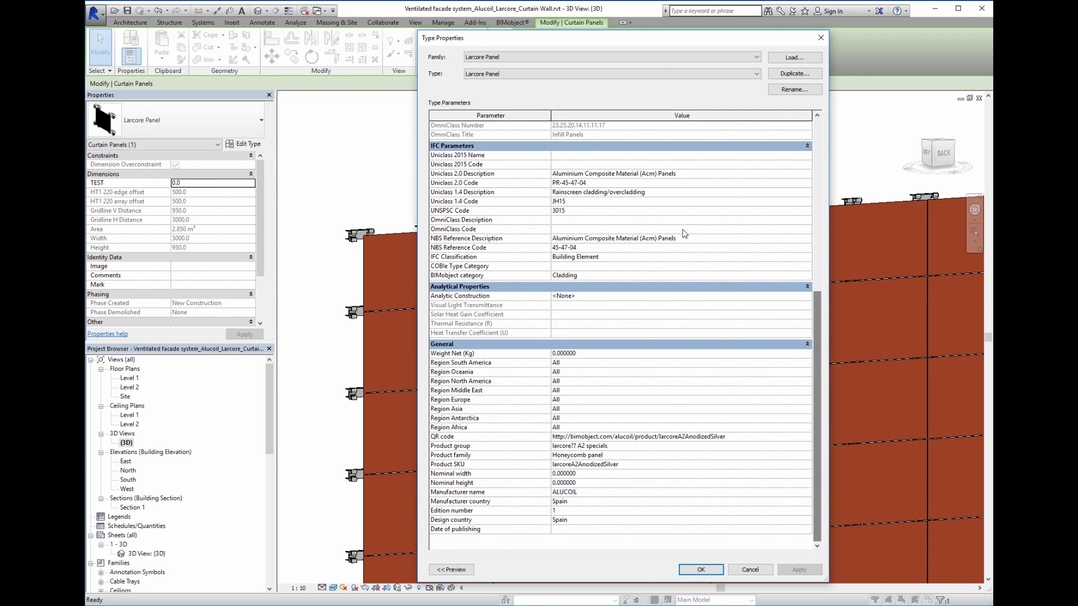
pyautogui.moveTo(590, 328)
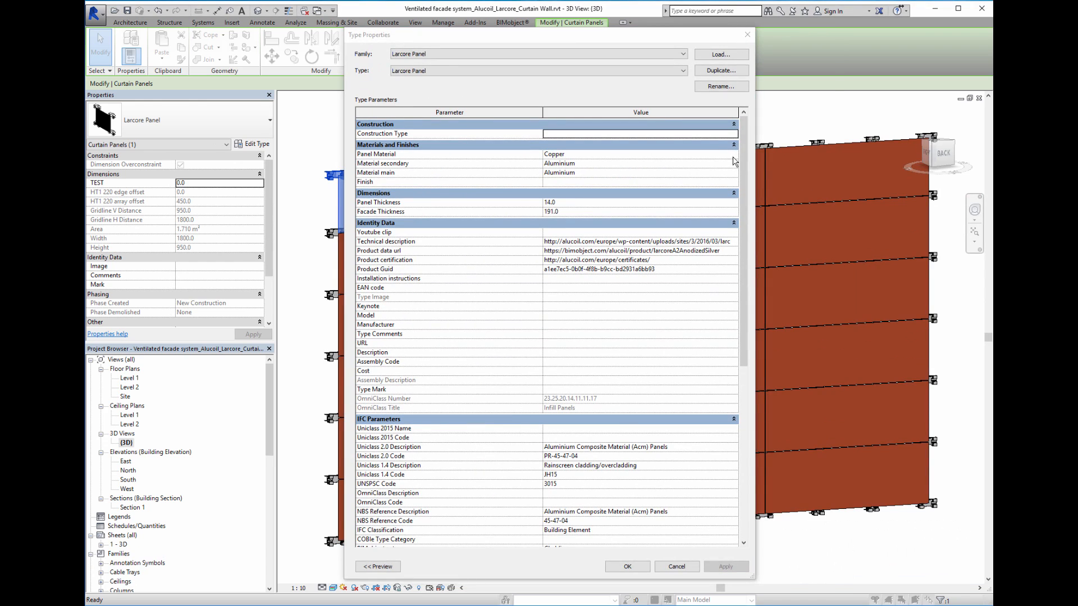
pyautogui.click(636, 154)
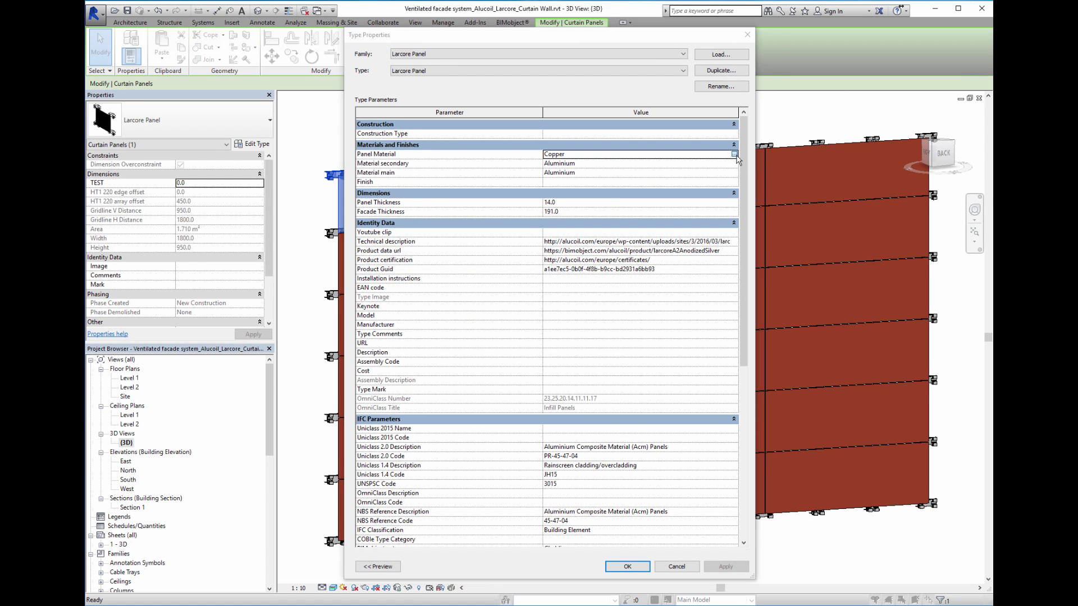
pyautogui.click(732, 154)
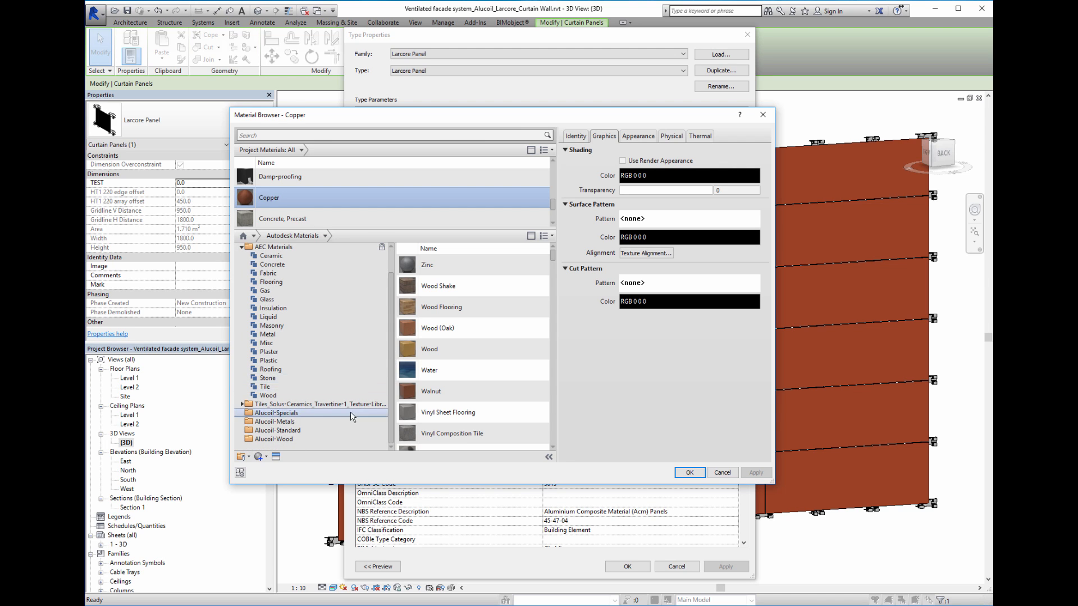
pyautogui.click(284, 421)
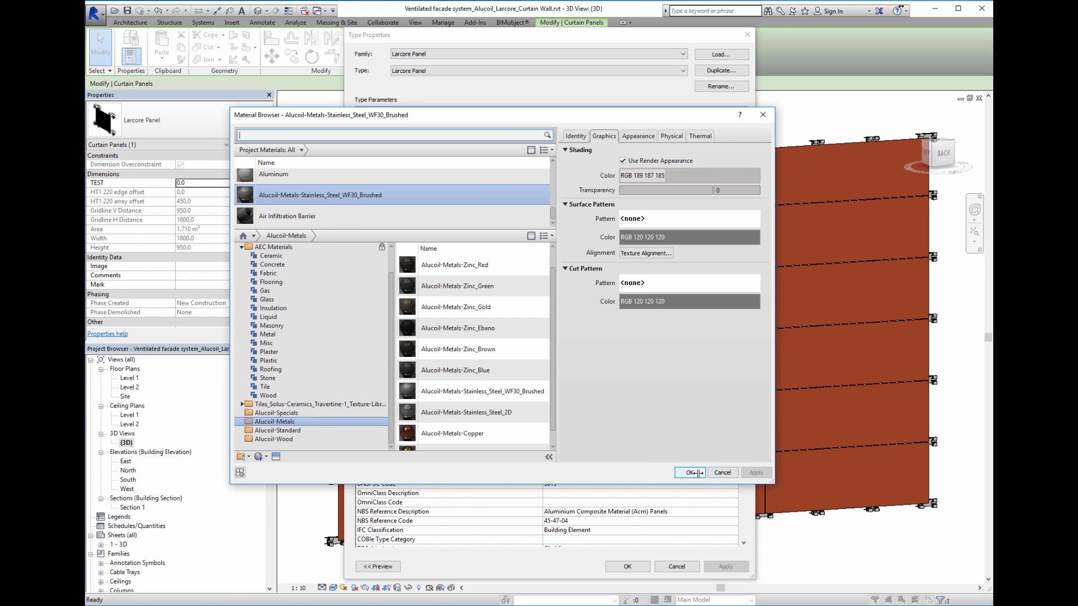
pyautogui.click(689, 473)
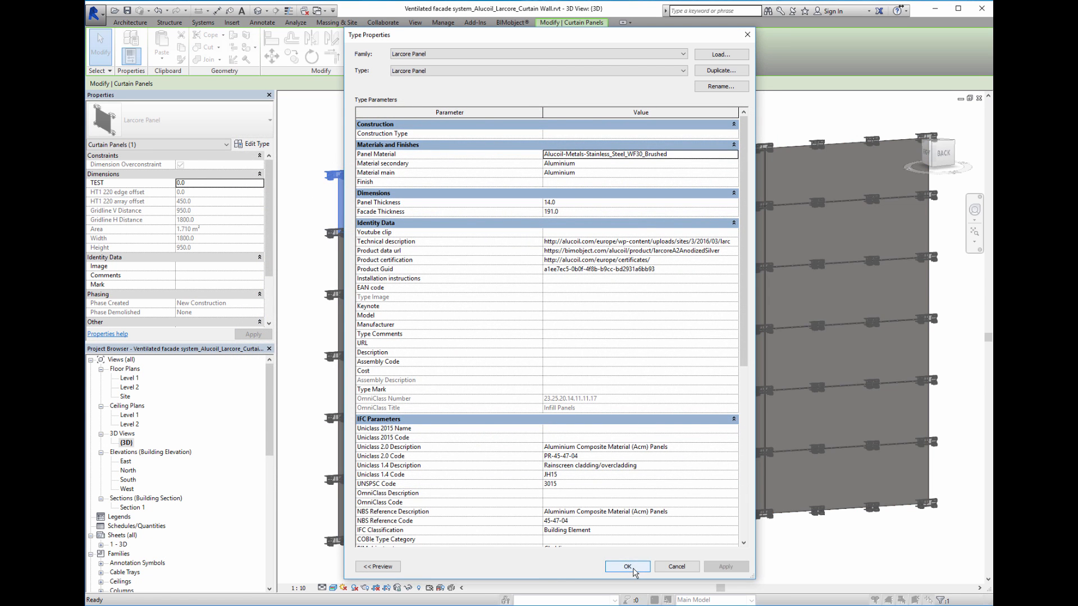
# Apply the new panel material, view the Details sheet and return to the 3D wall view
pyautogui.click(627, 566)
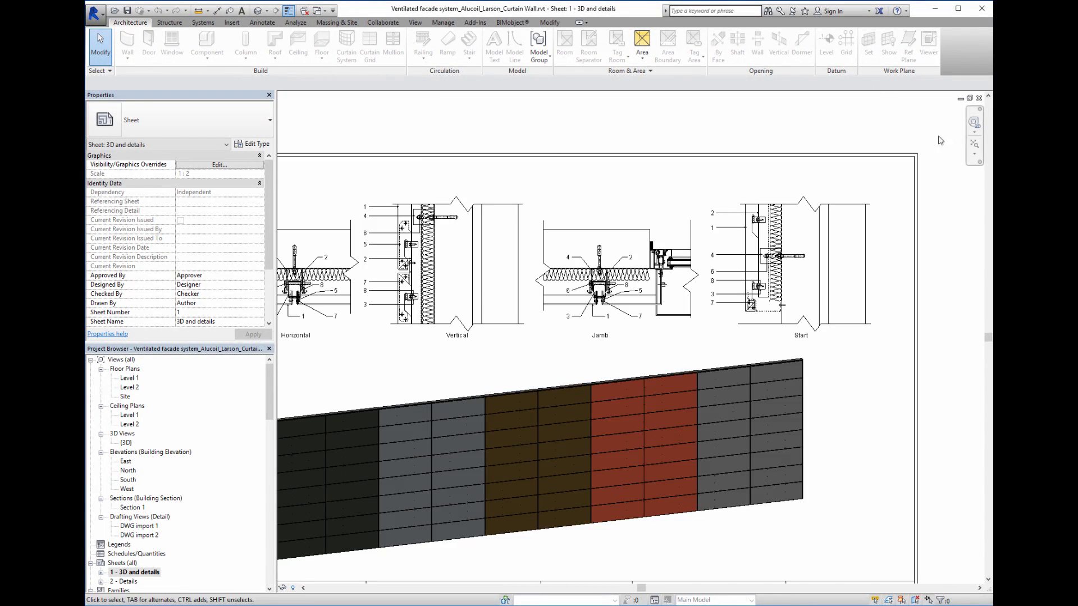
pyautogui.scroll(-3)
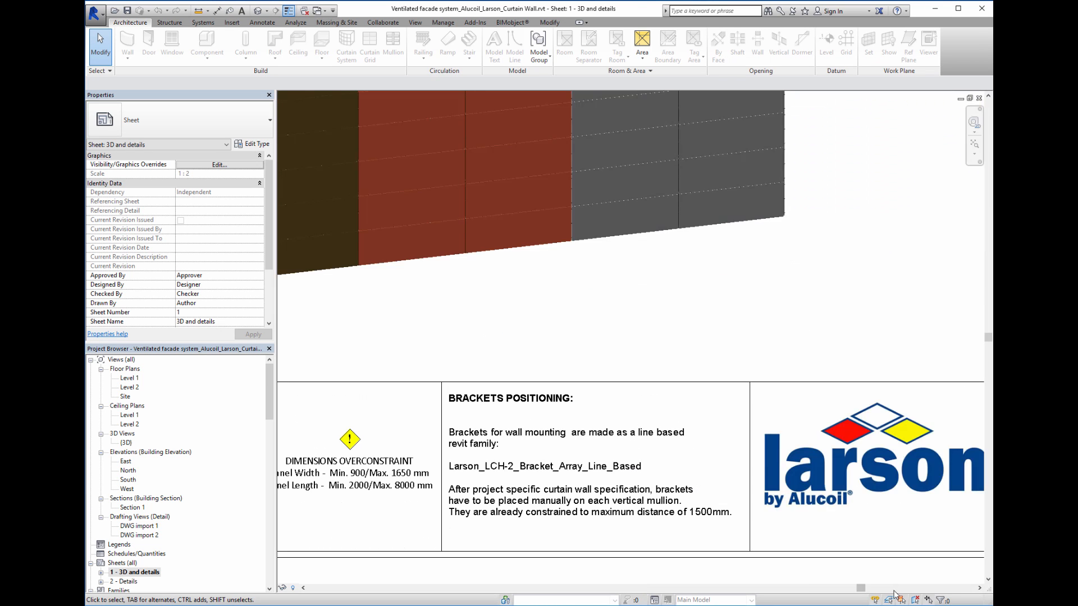
pyautogui.doubleClick(112, 581)
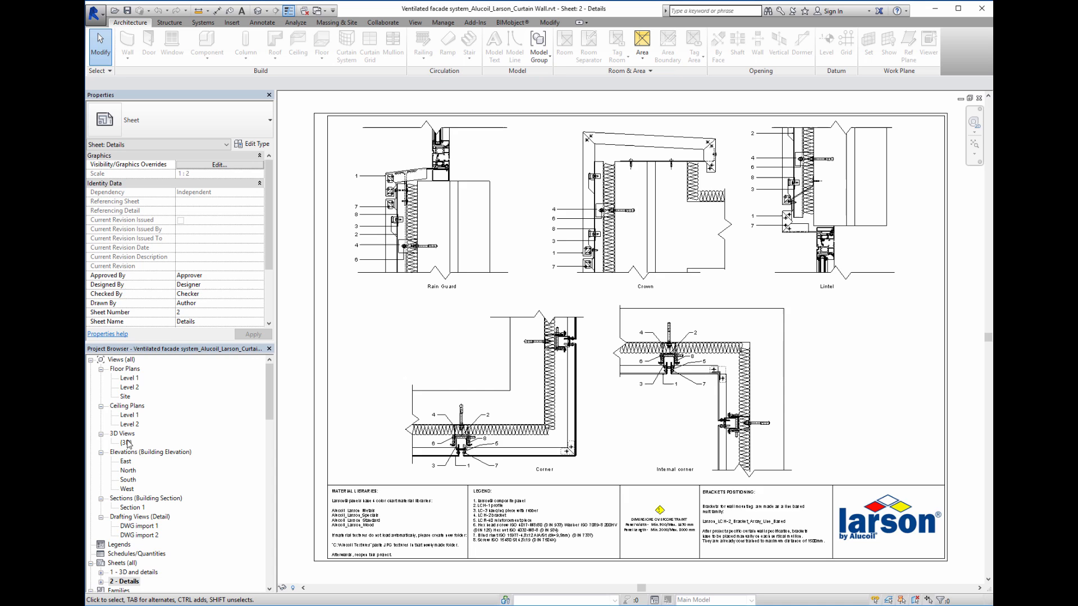
pyautogui.doubleClick(121, 442)
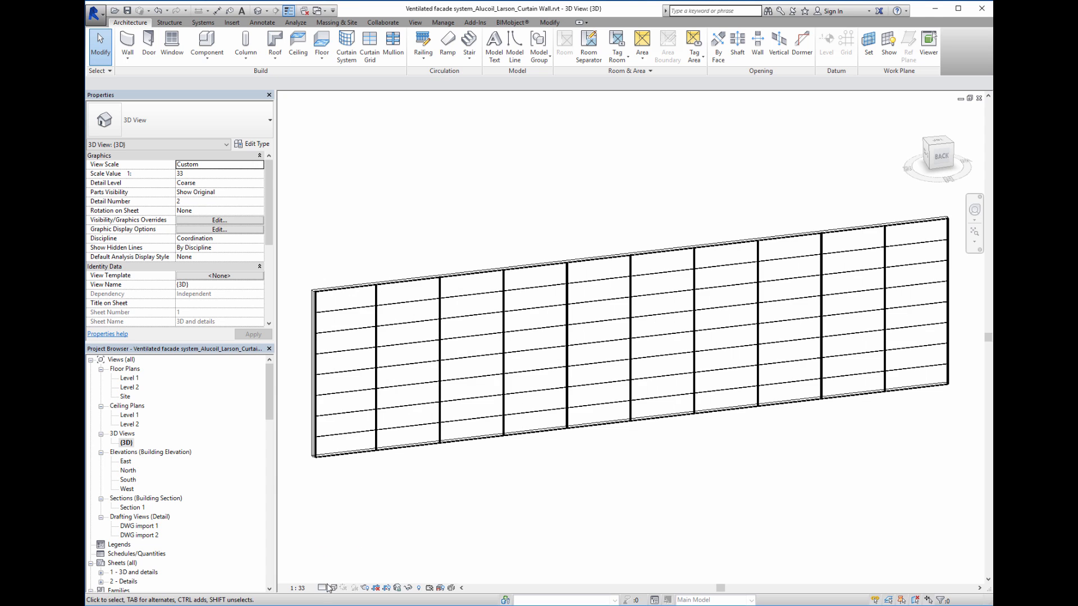
pyautogui.click(220, 182)
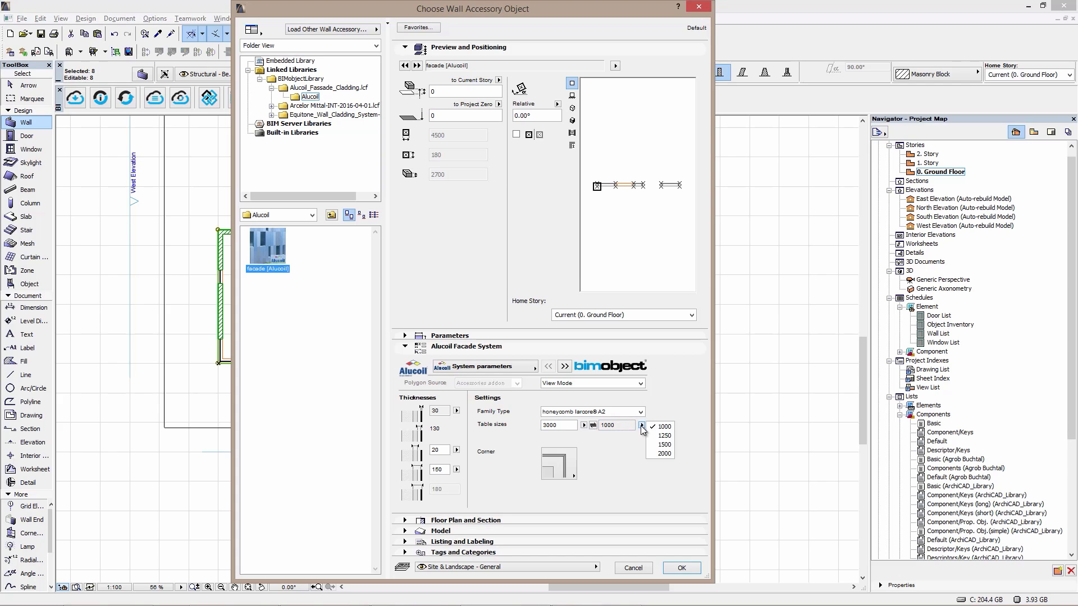
# Set the wall accessory's second table size to 1250, thickness 200 and choose a panel thickness
pyautogui.click(659, 435)
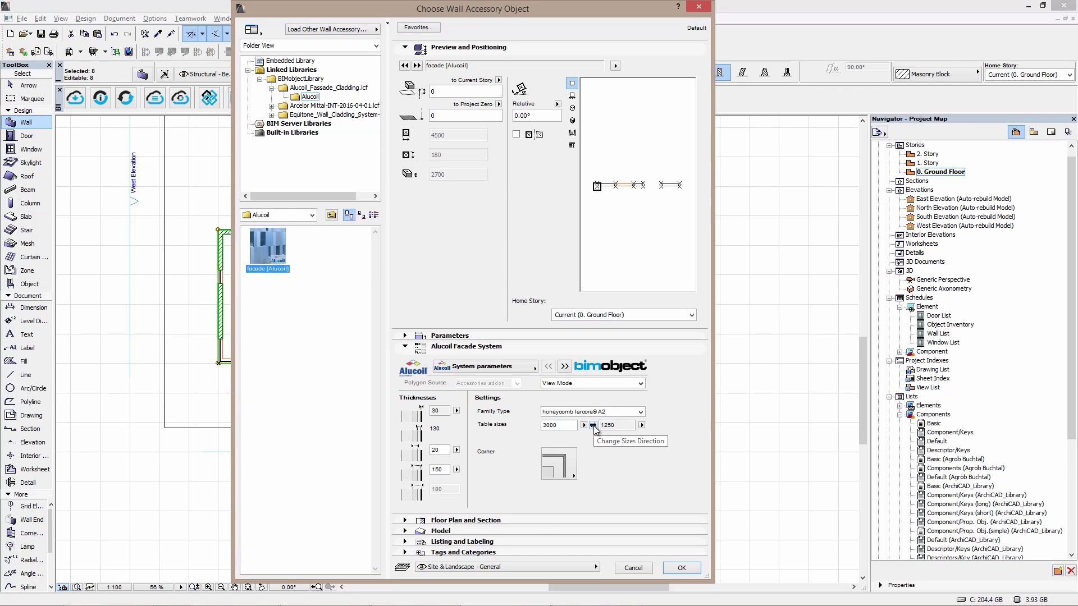
pyautogui.click(559, 463)
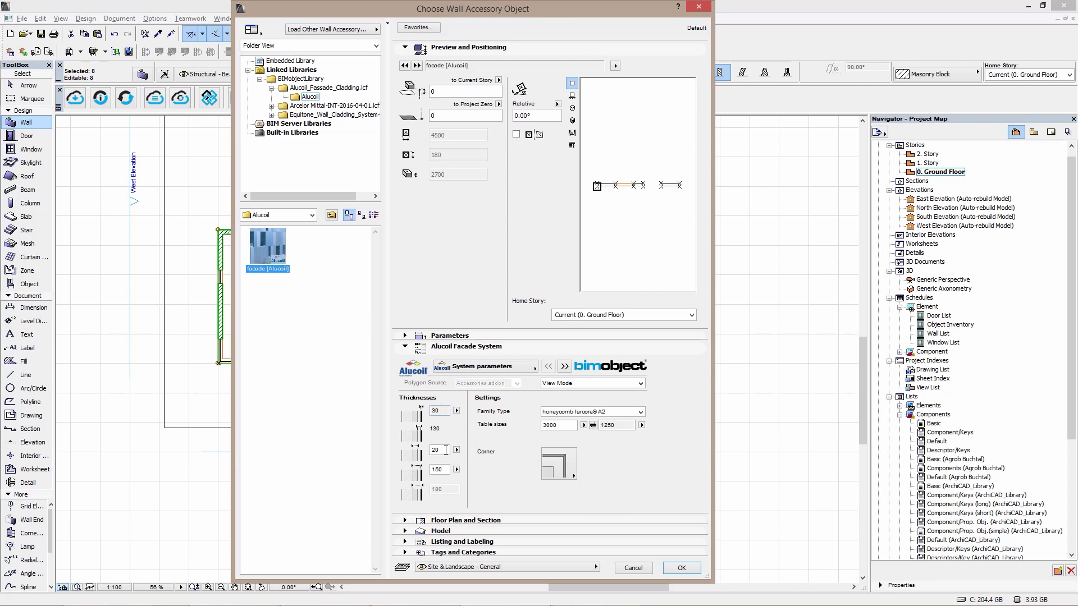
pyautogui.write('200')
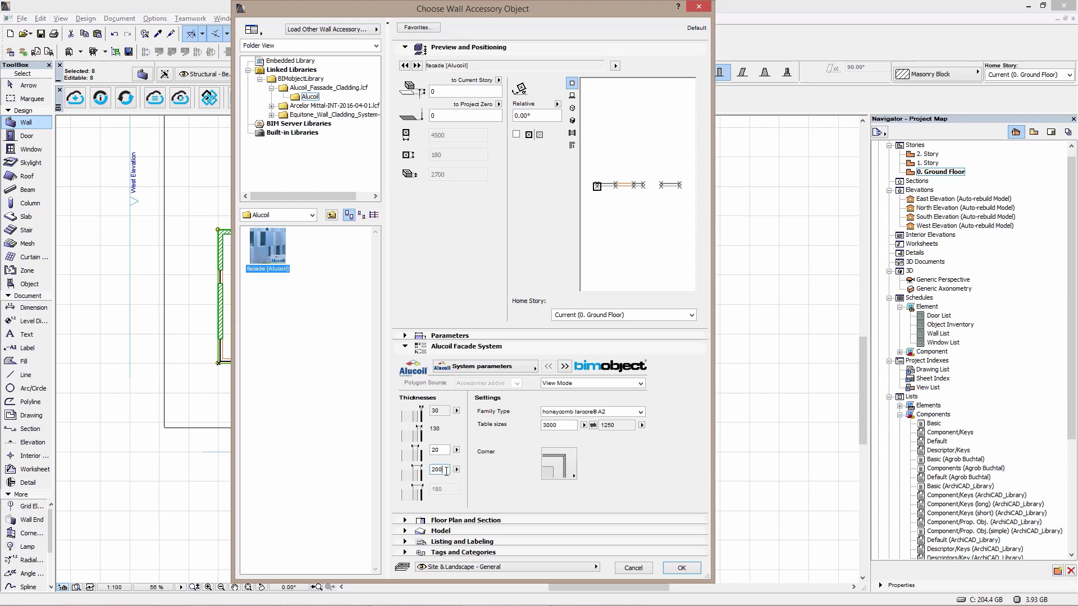
pyautogui.click(456, 411)
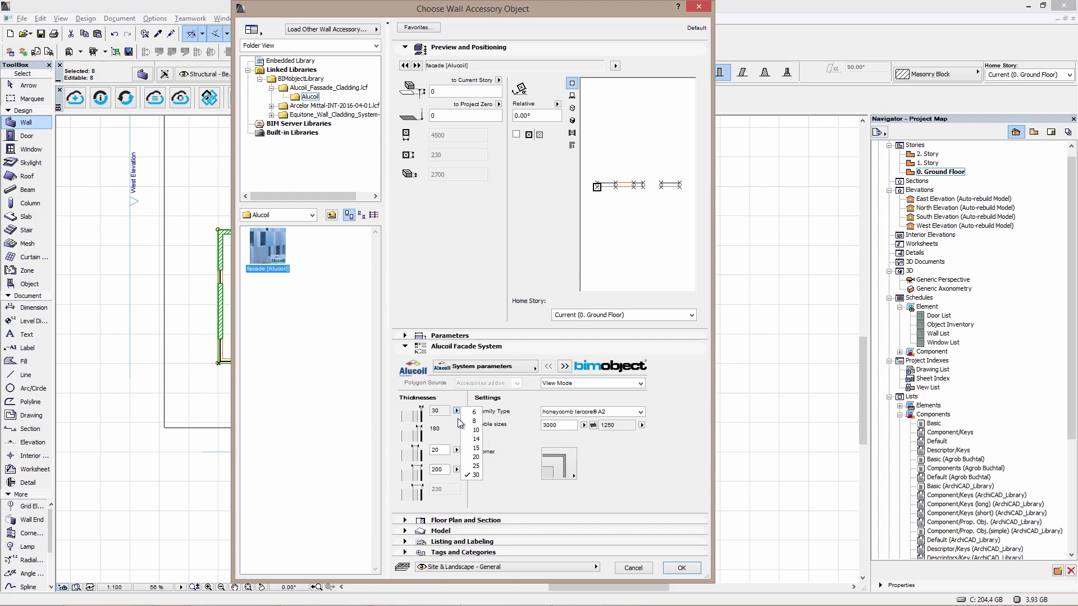
pyautogui.click(681, 568)
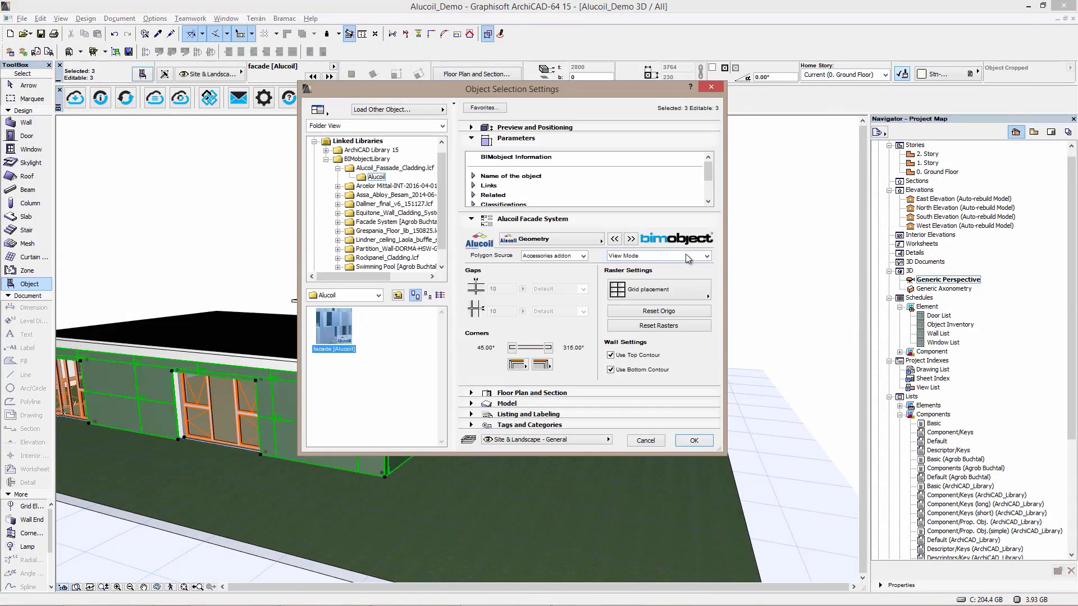
# Set the facade's View Mode to Edit Geometry and apply it to the building
pyautogui.click(707, 256)
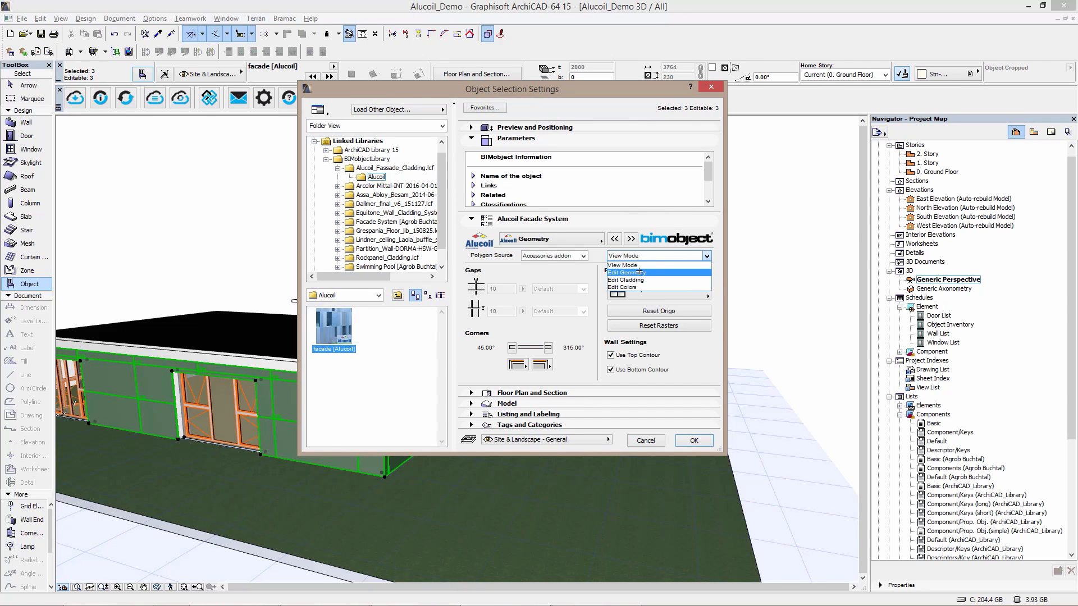
pyautogui.click(626, 272)
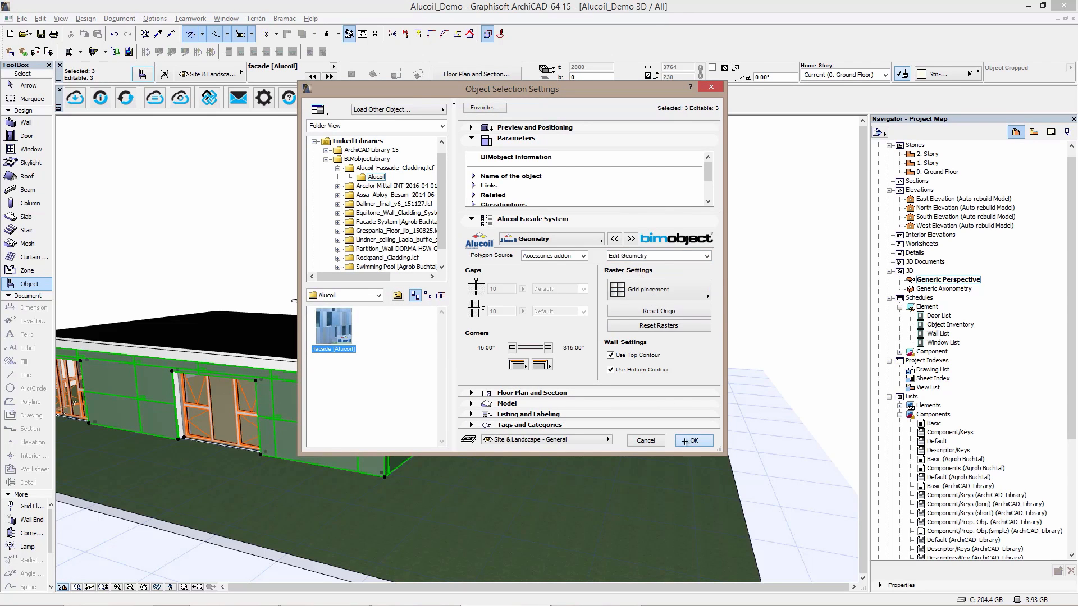
pyautogui.click(694, 440)
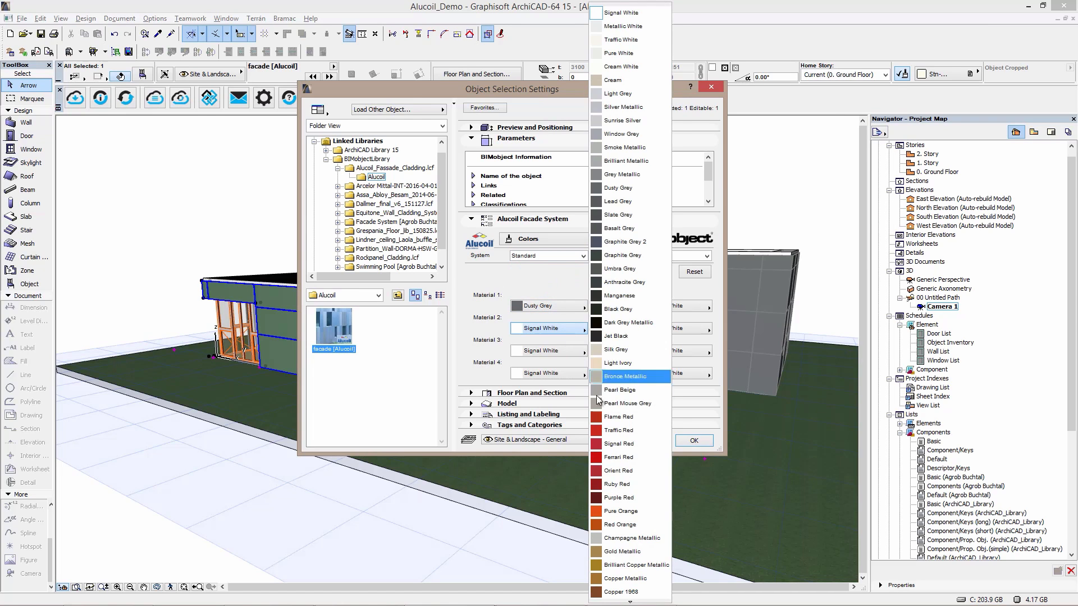
# Set Material 2 to Traffic Red and apply the cladding colours to the 3D building
pyautogui.click(617, 430)
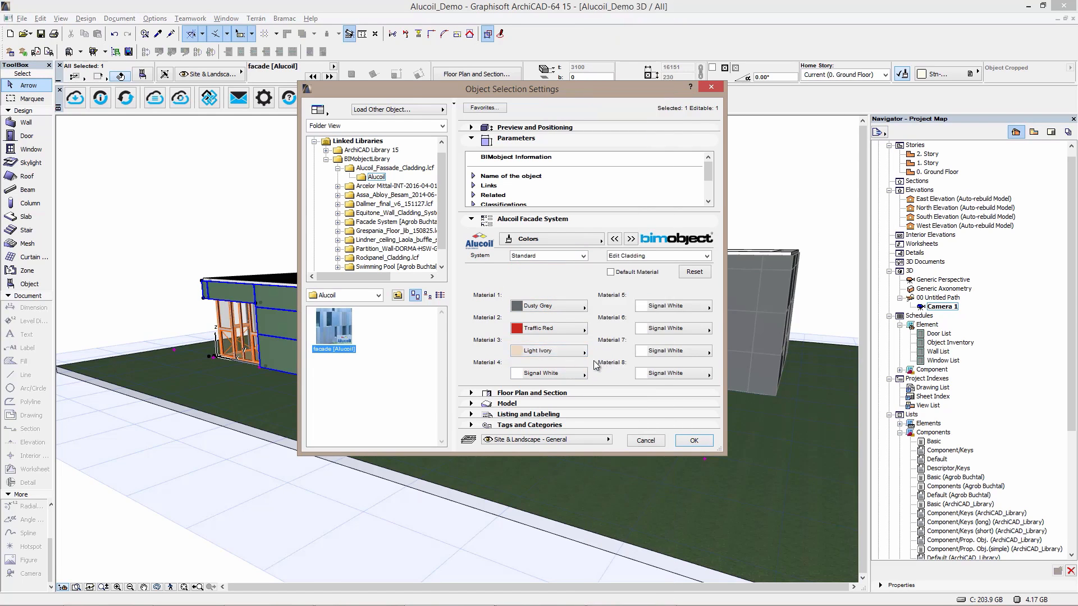
pyautogui.click(694, 440)
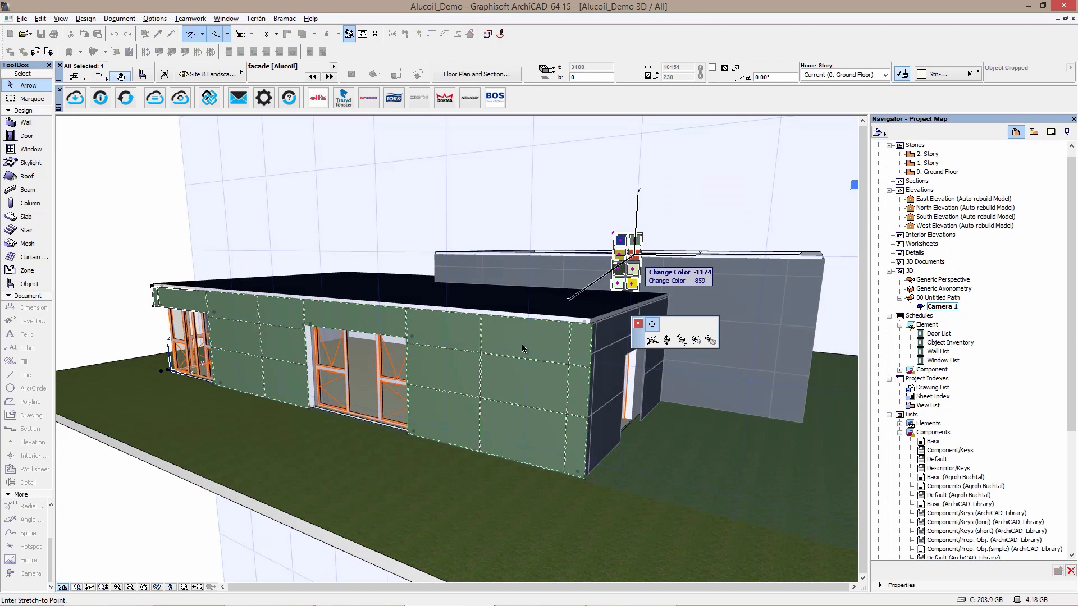